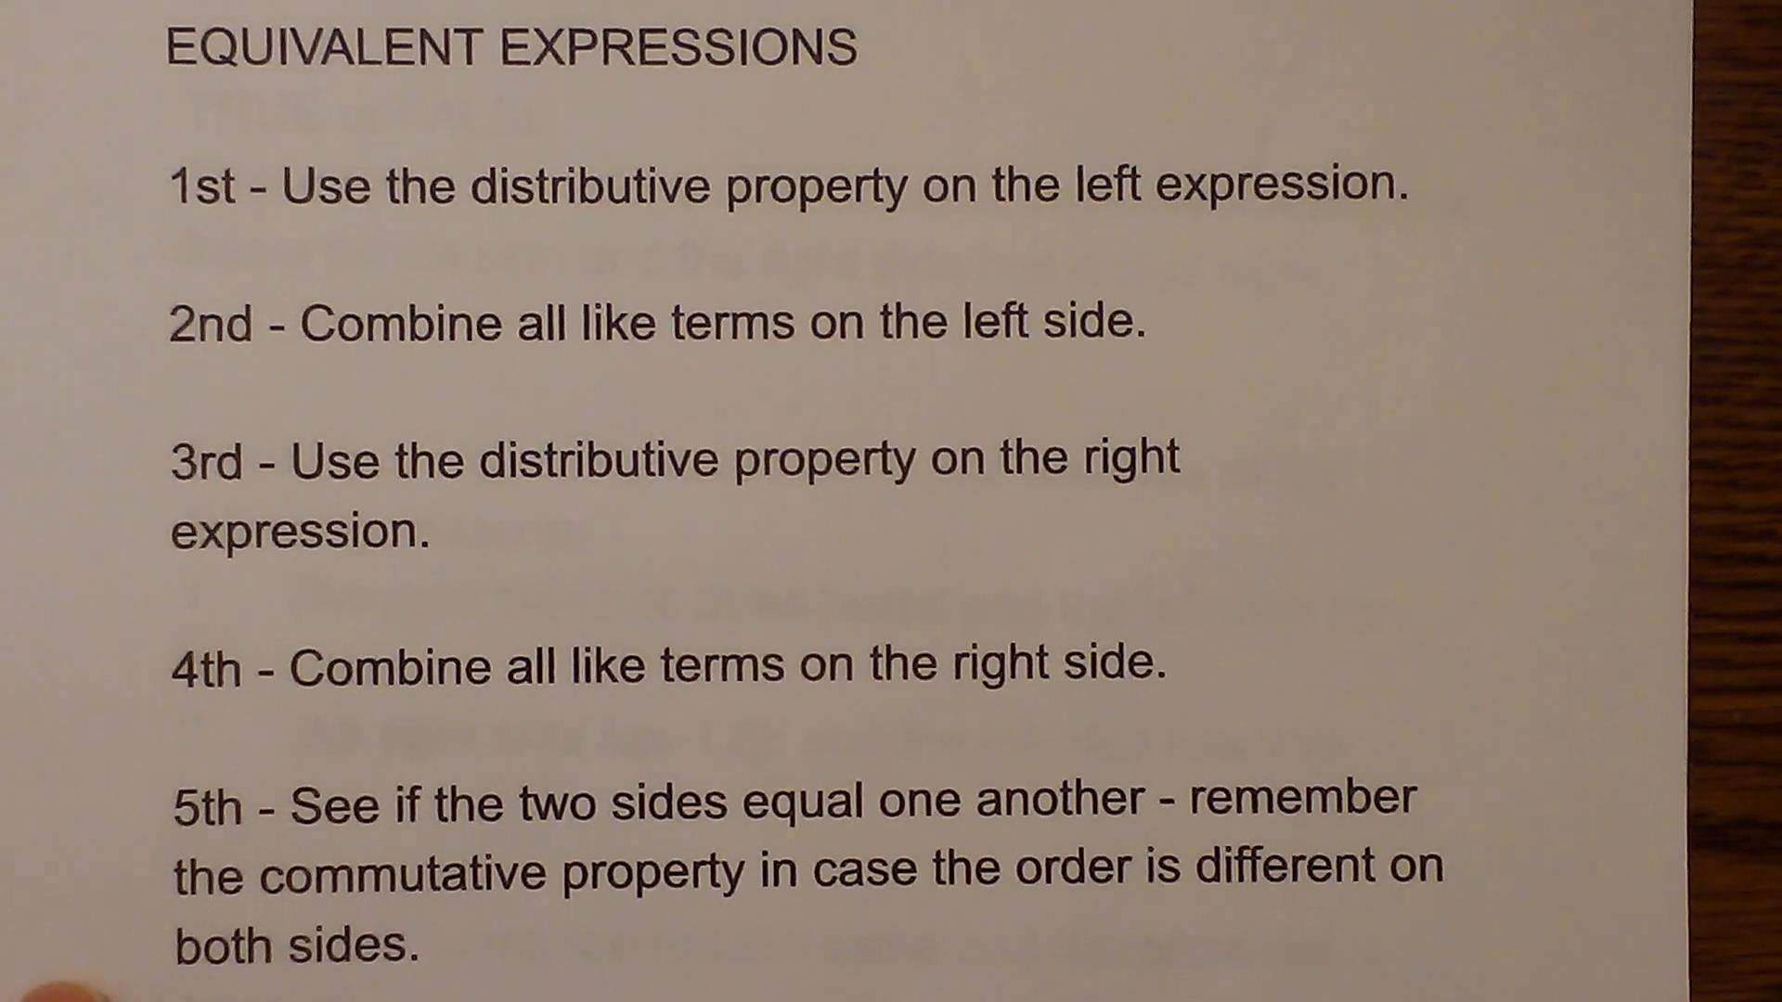
{"action": "scroll", "scroll_direction": "down", "scroll_amount": 3}
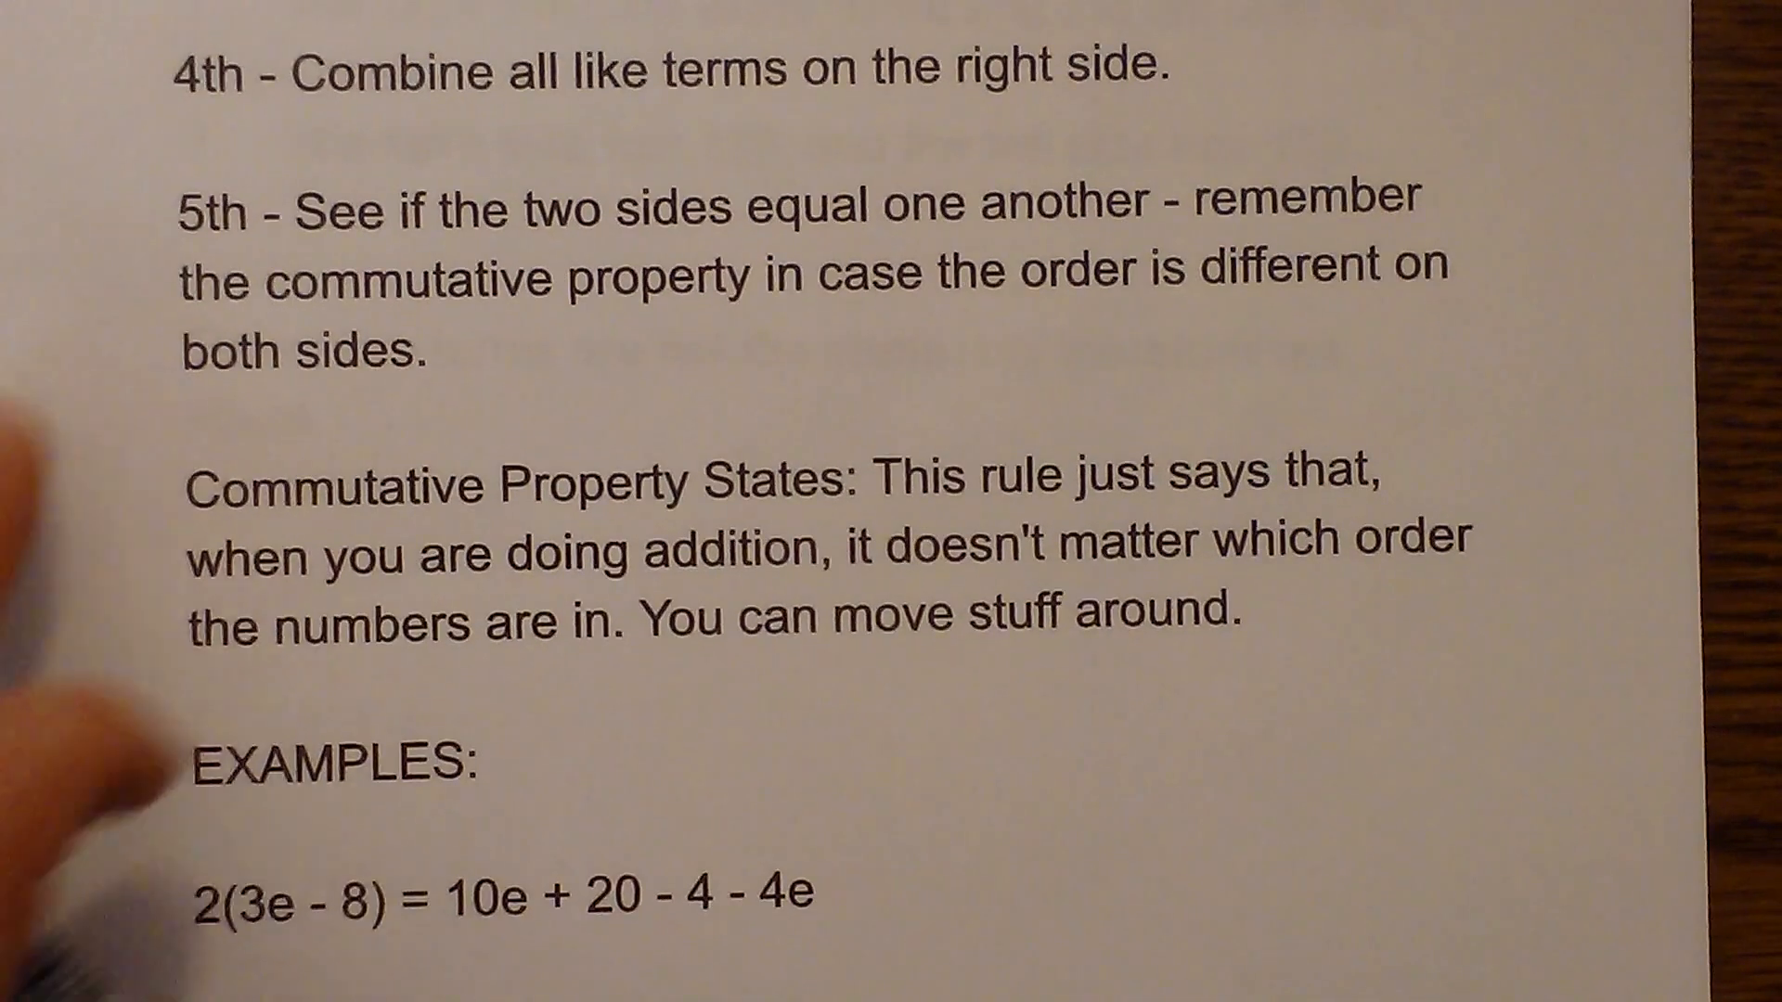
{"action": "scroll", "scroll_direction": "down", "scroll_amount": 3}
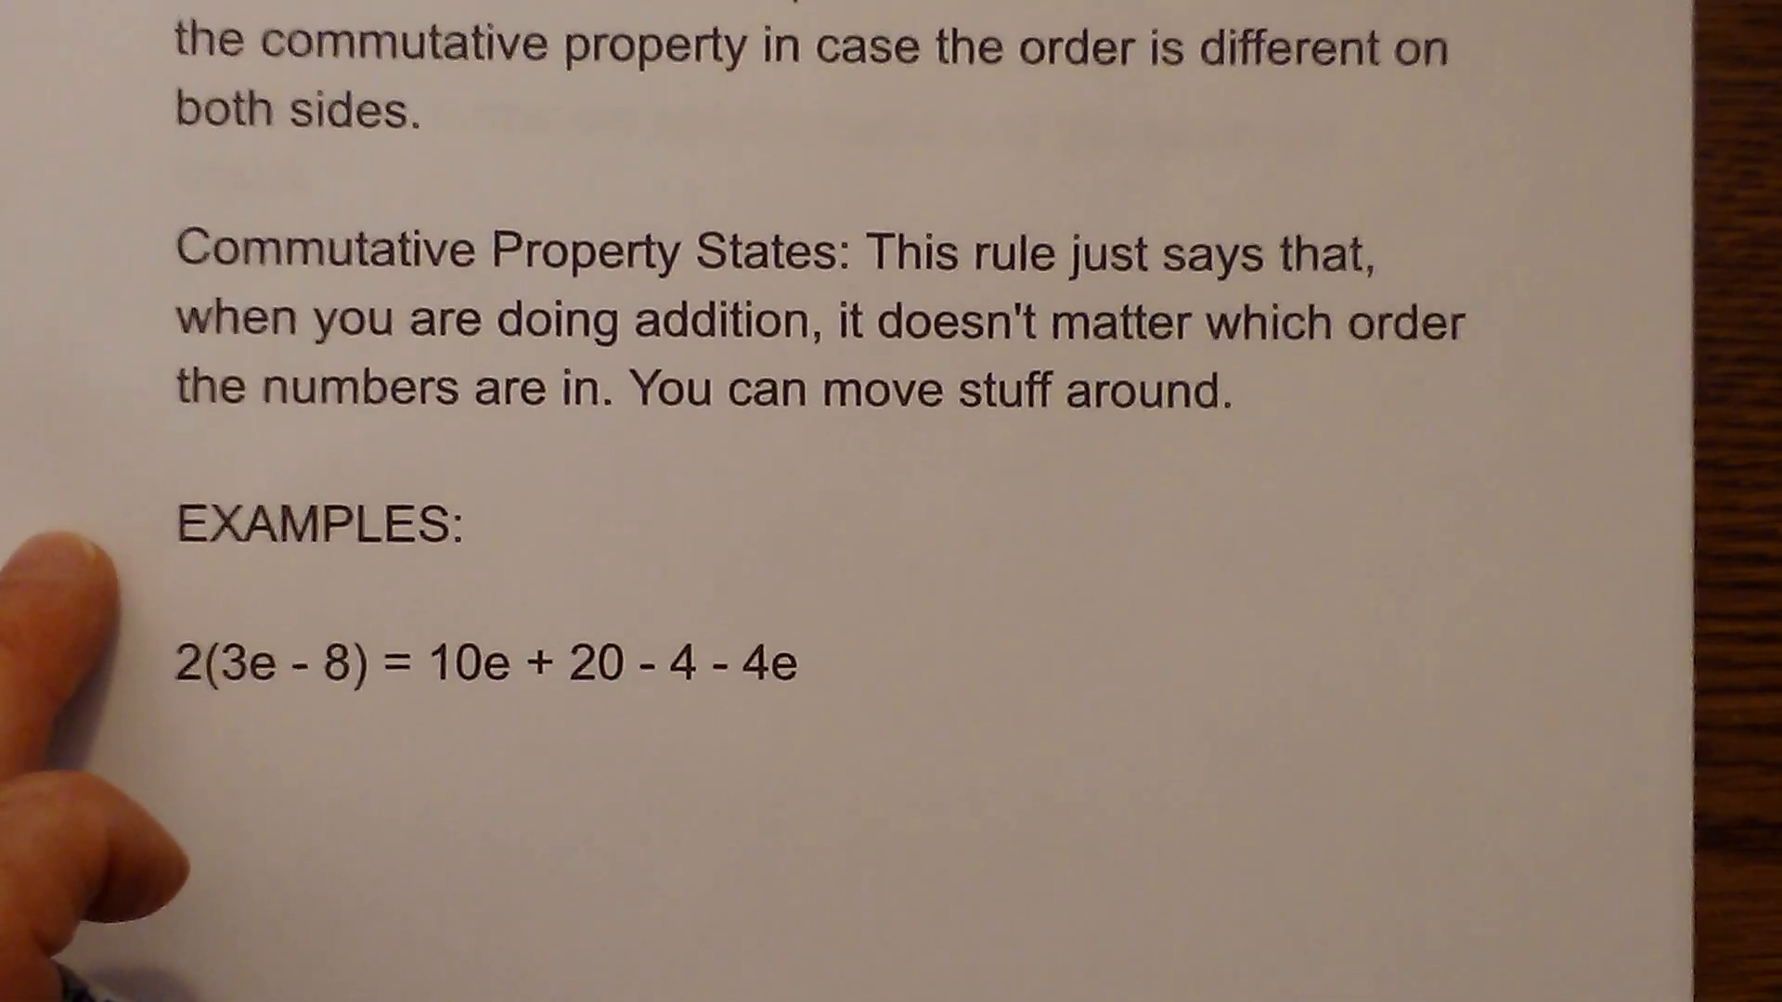